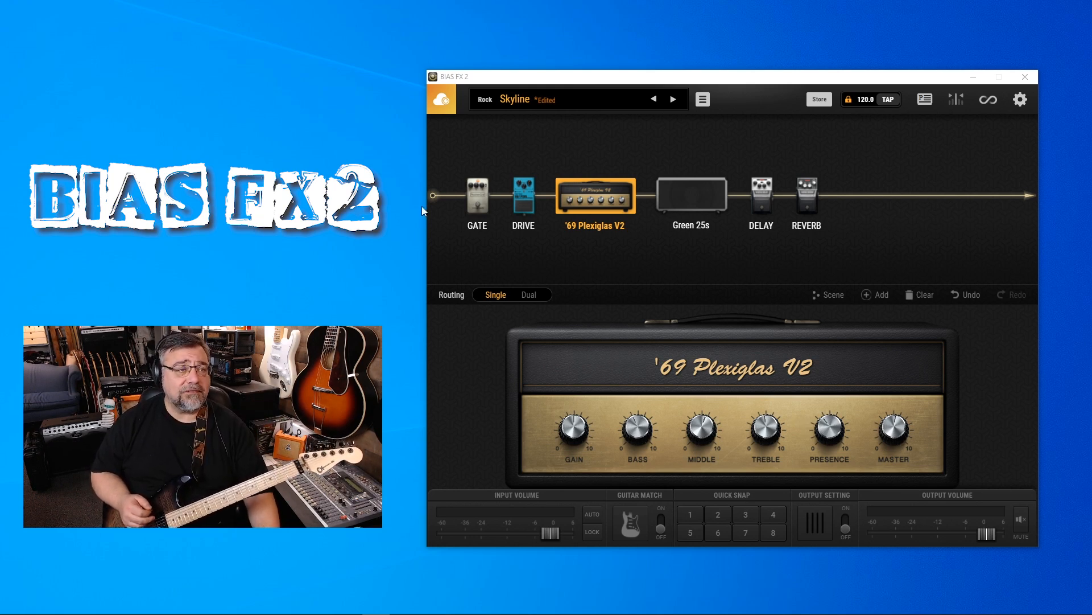
pyautogui.moveTo(849, 99)
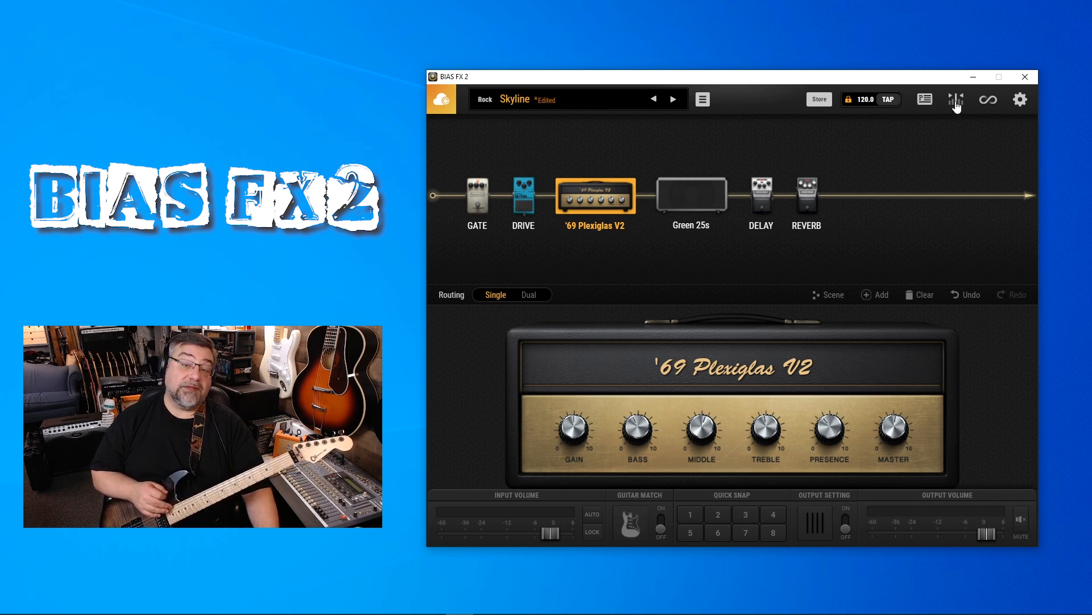
# Show the program settings list from the gear icon over the Skyline preset.
pyautogui.click(1020, 99)
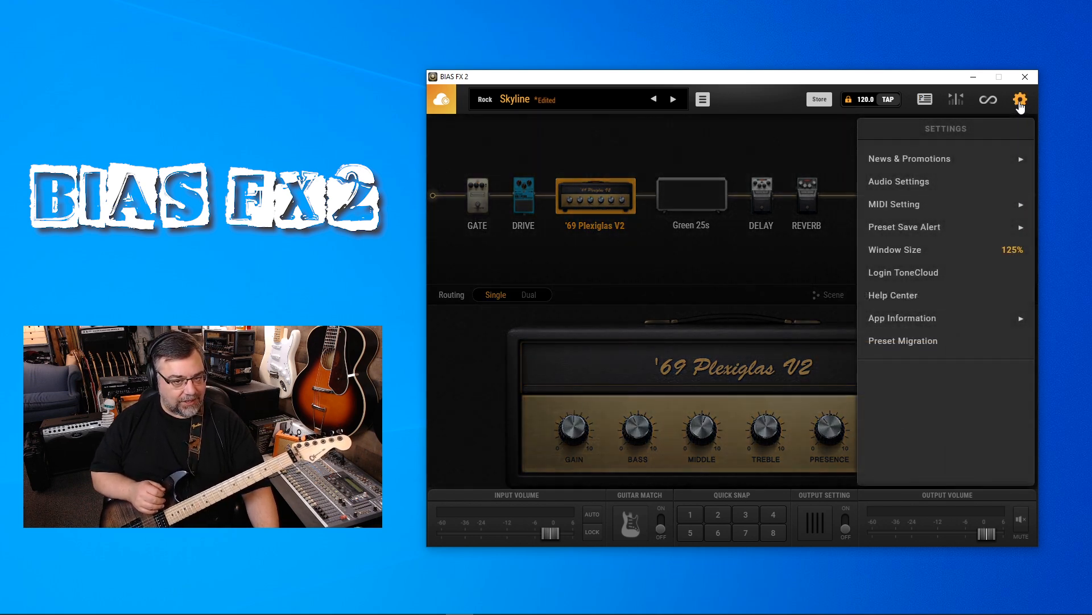
# Show the Audio Setting dialog with the ASIO driver and Focusrite USB ASIO devices.
pyautogui.click(899, 181)
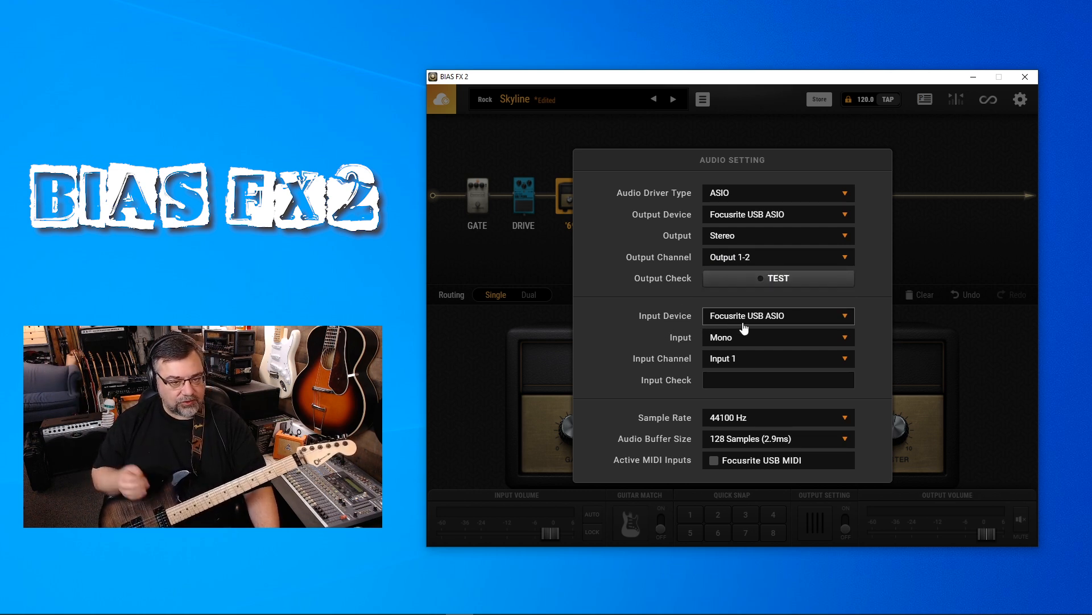
# Choose the mono input mode in the audio settings for the Skyline rig.
pyautogui.click(777, 337)
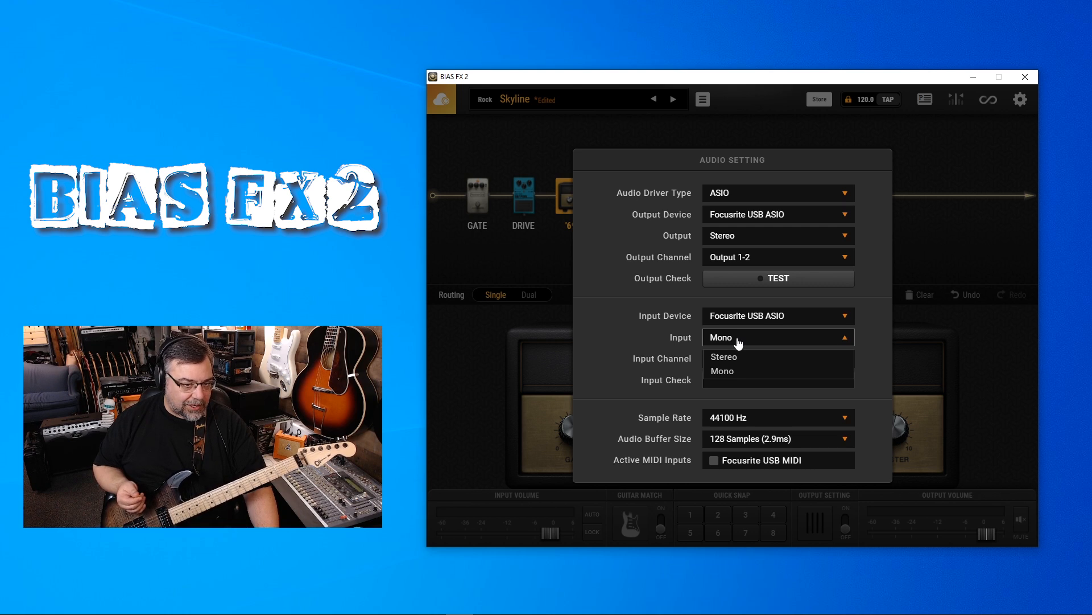
pyautogui.click(723, 371)
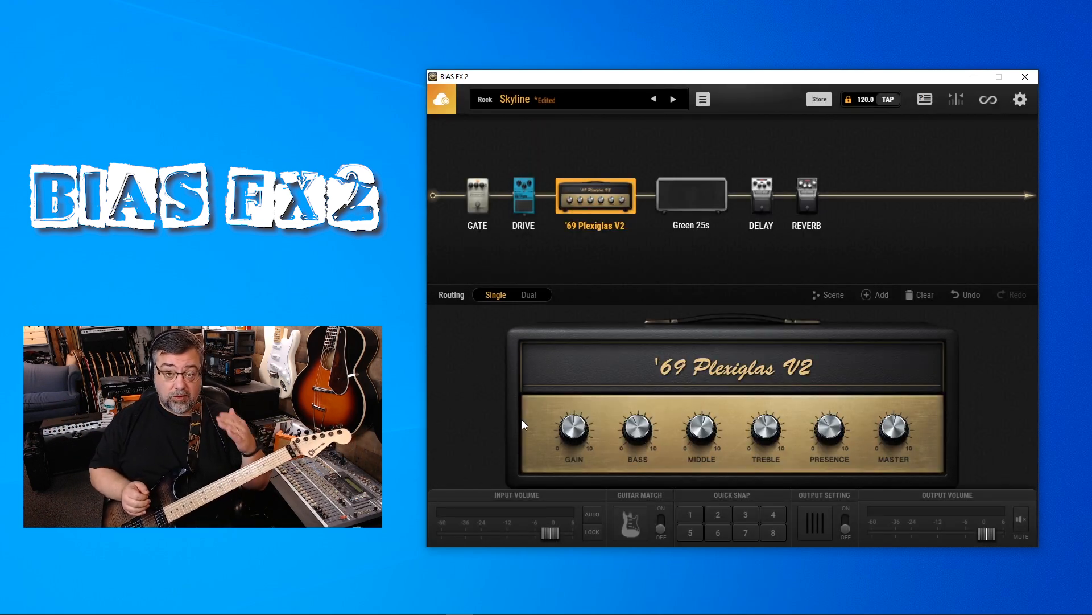
# Switch routing to Dual so a splitter, second amp/cab path and mixer appear.
pyautogui.click(529, 294)
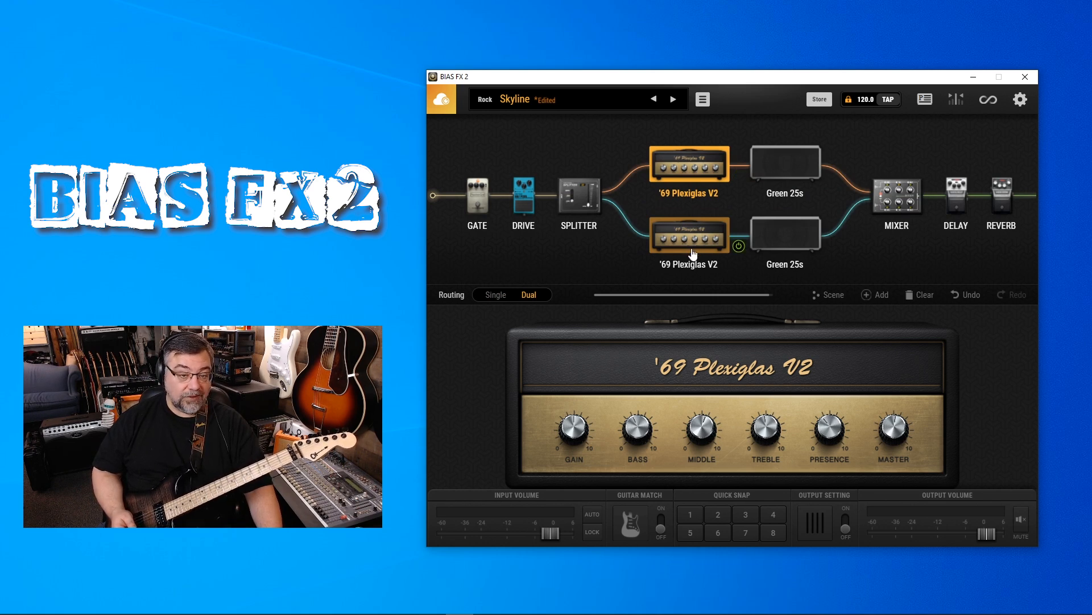
pyautogui.moveTo(784, 234)
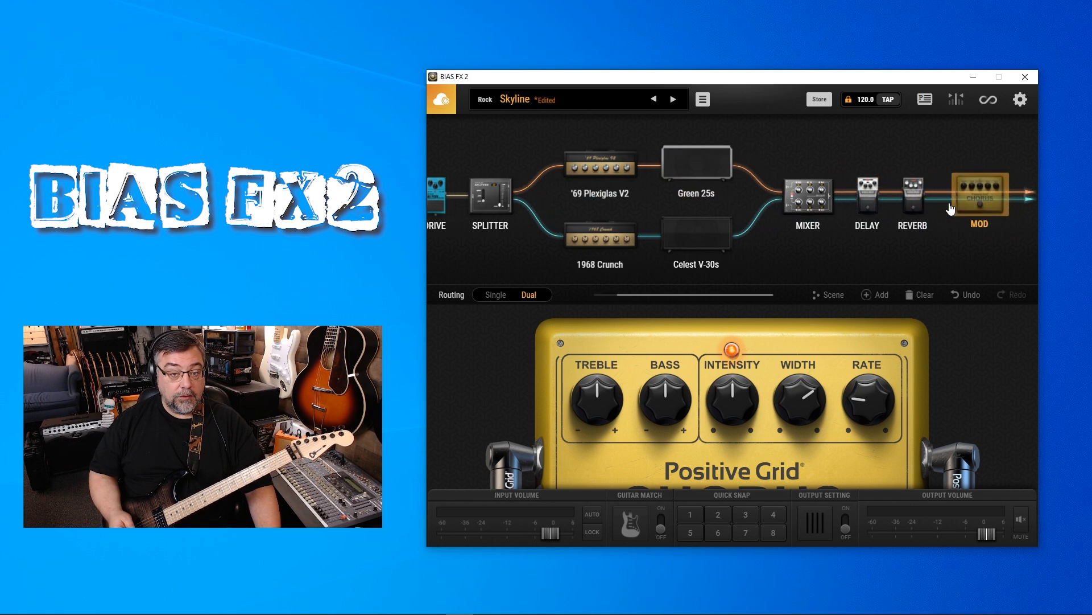
# Place a matching delay pedal on the second amp path after the splitter.
pyautogui.click(526, 195)
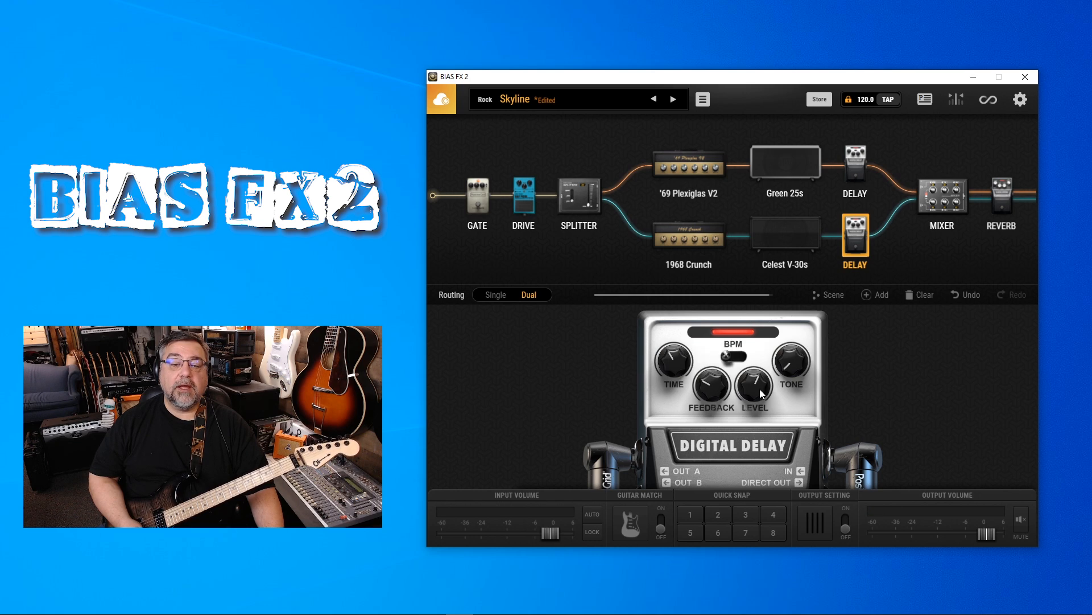
# Select the upper path's Digital Delay to edit its controls.
pyautogui.click(855, 161)
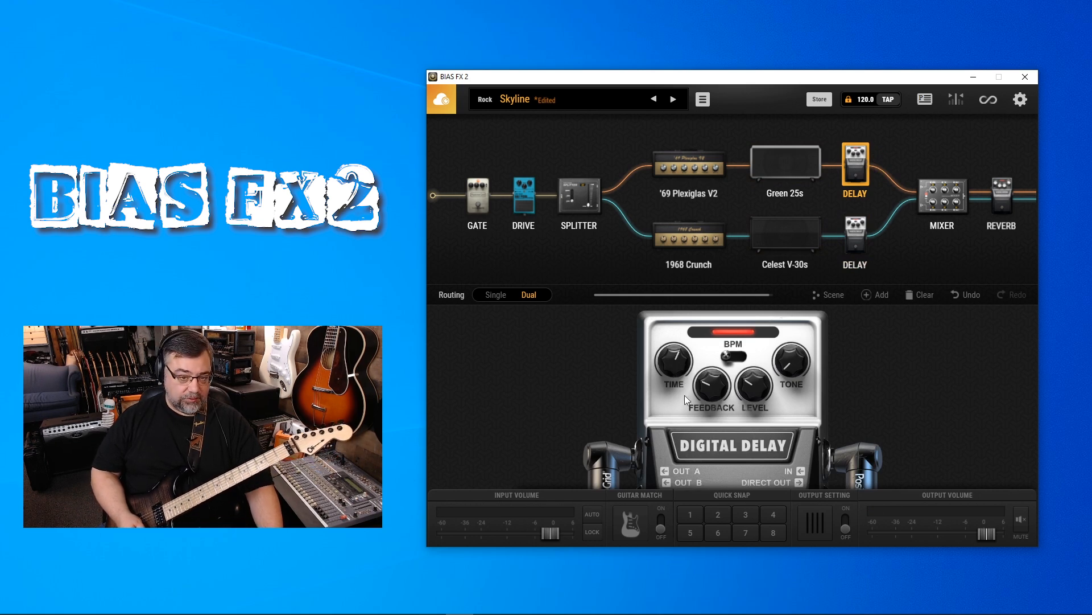